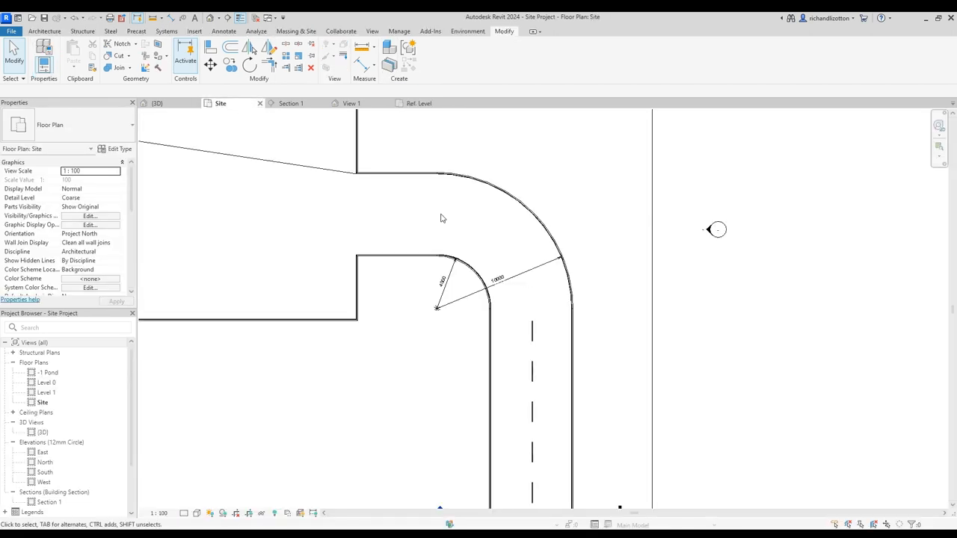
{"action": "mouse_move", "coordinate": [459, 227]}
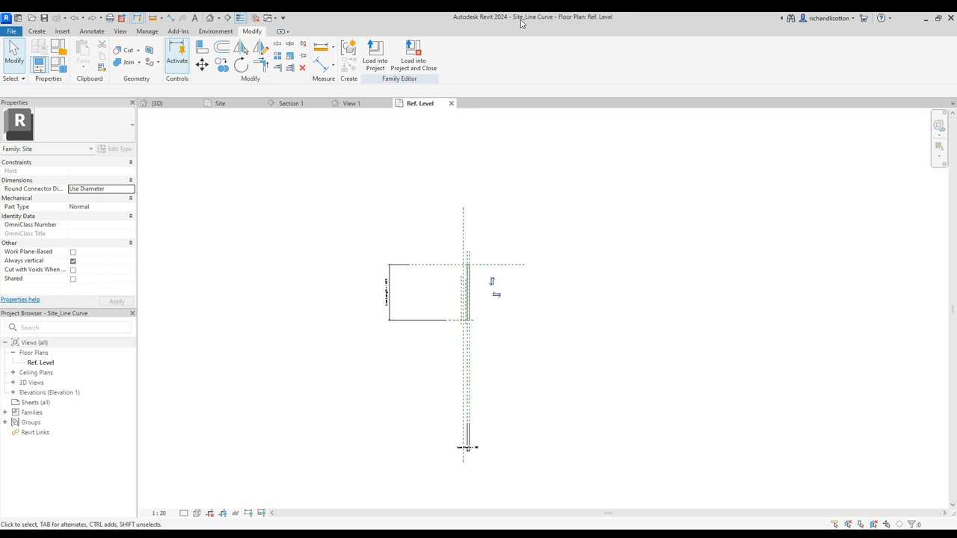
{"action": "mouse_move", "coordinate": [518, 305]}
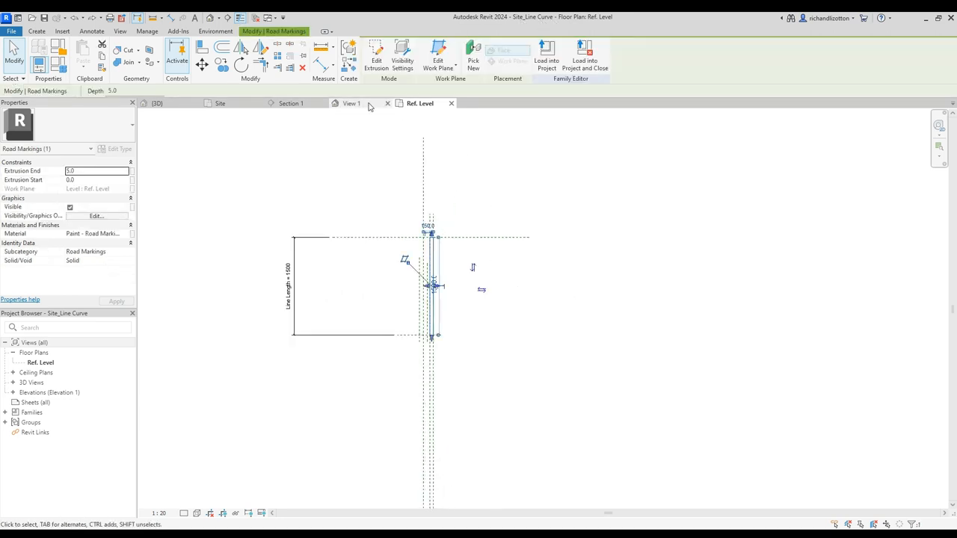
Open the Road Markings extrusion's sketch with Edit Extrusion.
{"action": "left_click", "coordinate": [375, 56]}
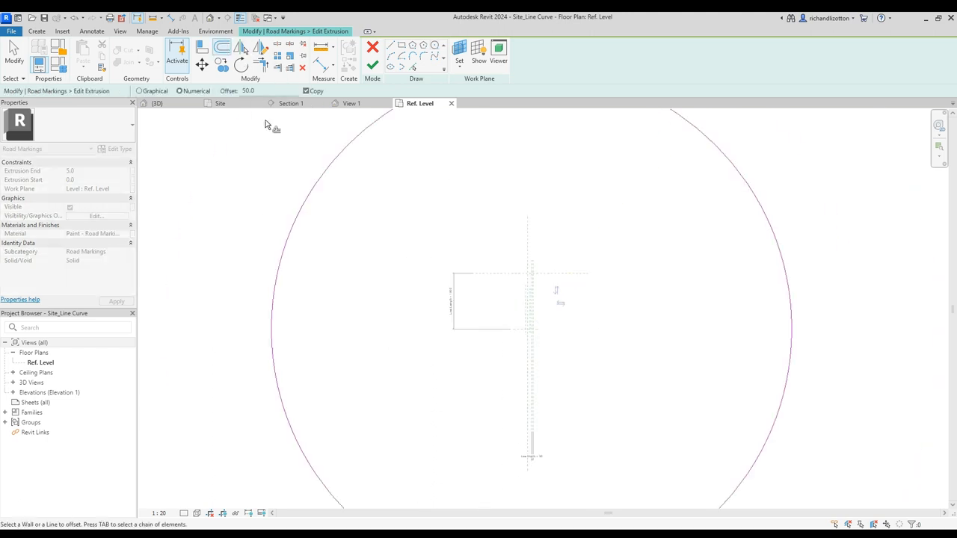
{"action": "mouse_move", "coordinate": [785, 285]}
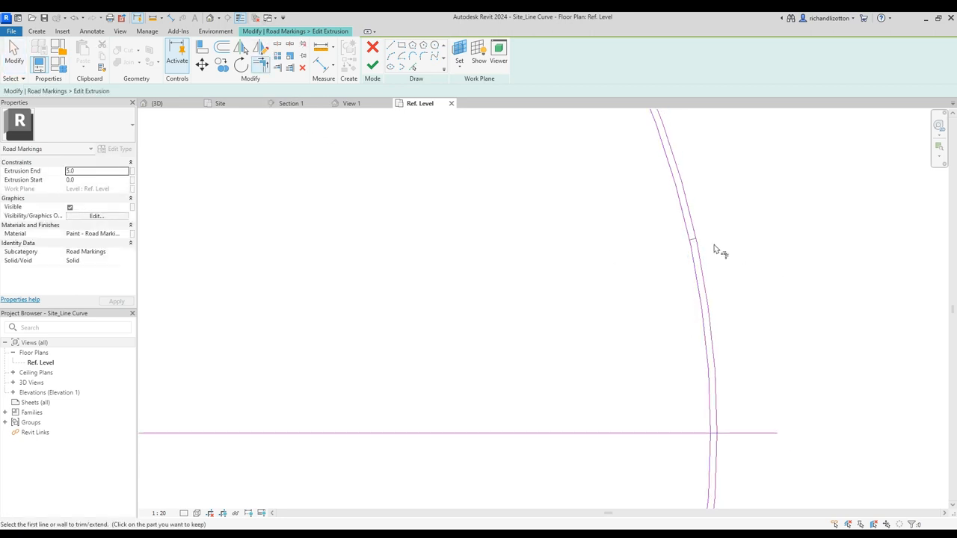
{"action": "mouse_move", "coordinate": [695, 295]}
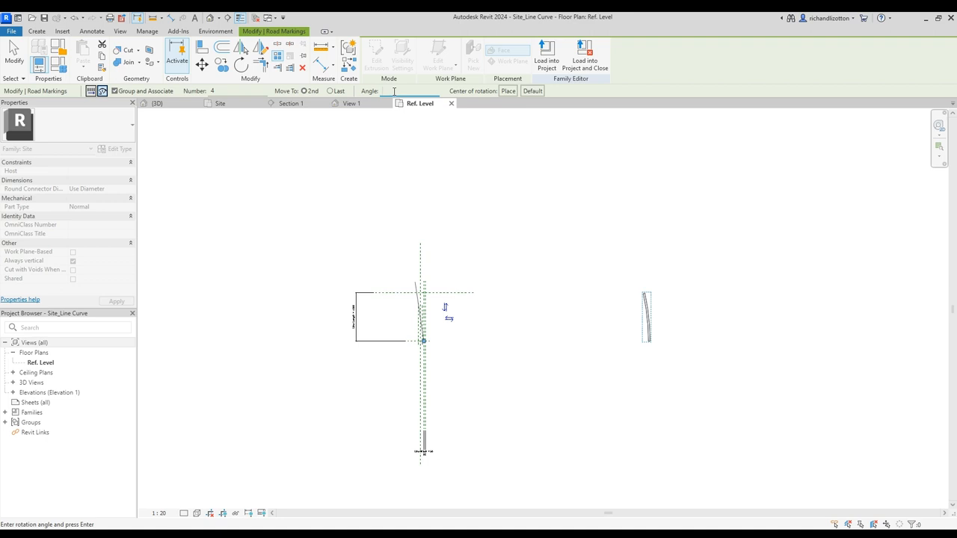
Set the radial array angle between the curved dashes to 21 degrees.
{"action": "left_click", "coordinate": [388, 91]}
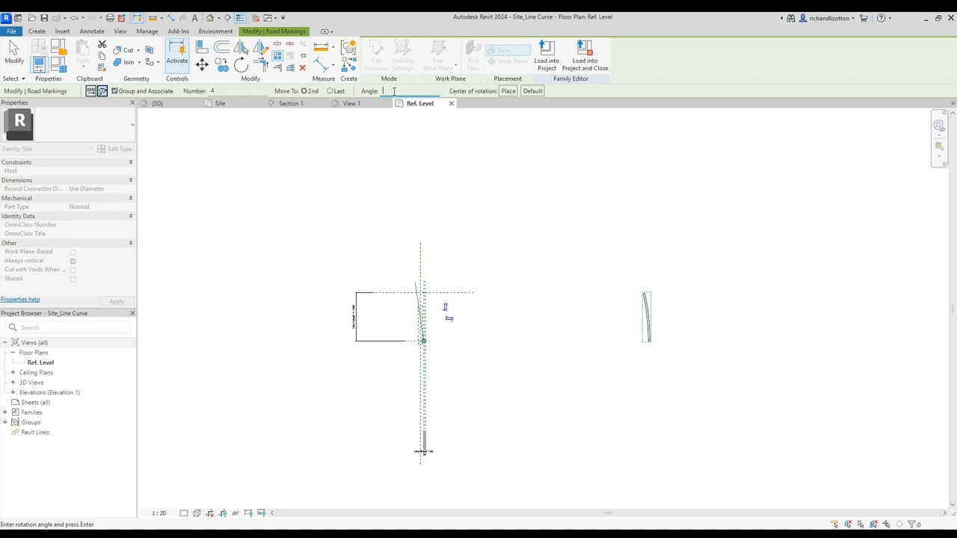
{"action": "type", "text": "21"}
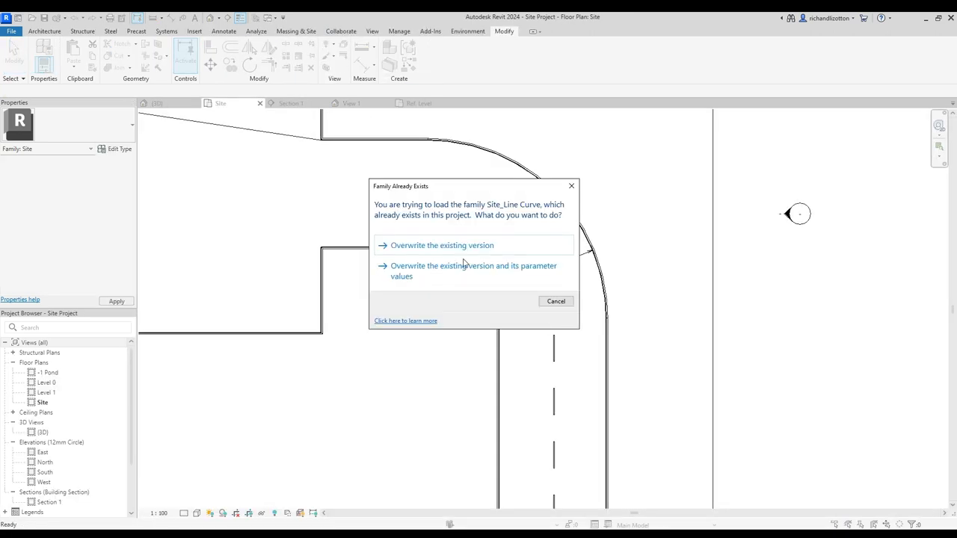
Overwrite Site_Line Curve in the project and start placing its 4m_Length site component.
{"action": "left_click", "coordinate": [441, 245]}
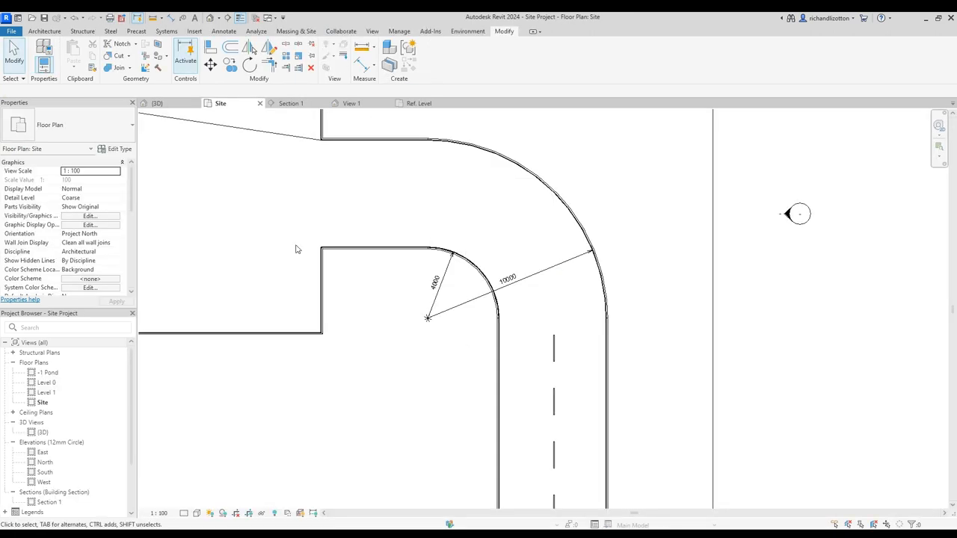
{"action": "left_click", "coordinate": [296, 32]}
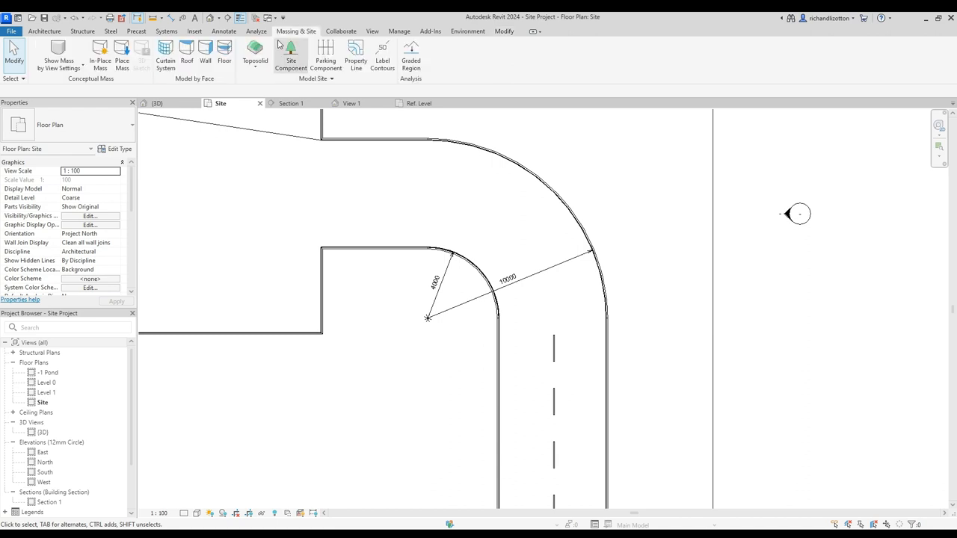
{"action": "left_click", "coordinate": [290, 56]}
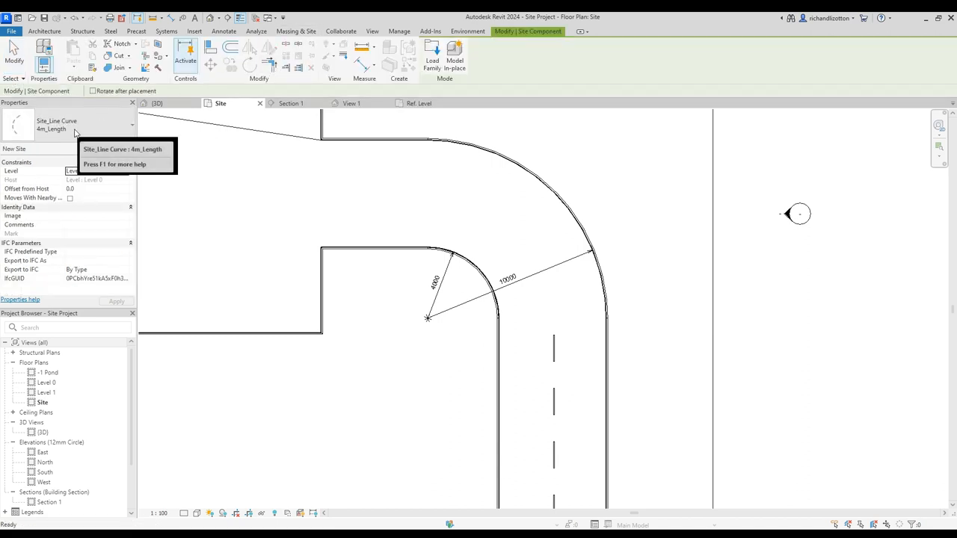
{"action": "mouse_move", "coordinate": [131, 128]}
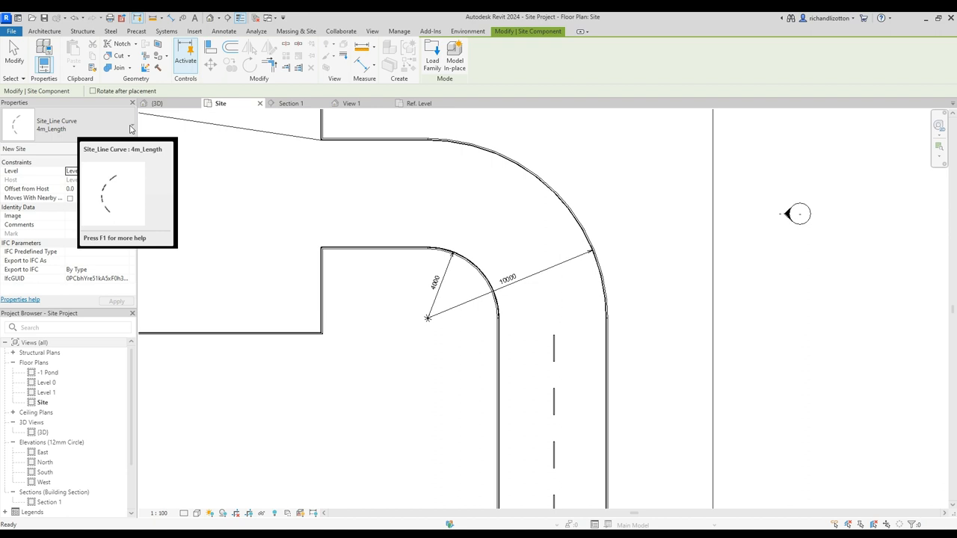
{"action": "left_click", "coordinate": [131, 125]}
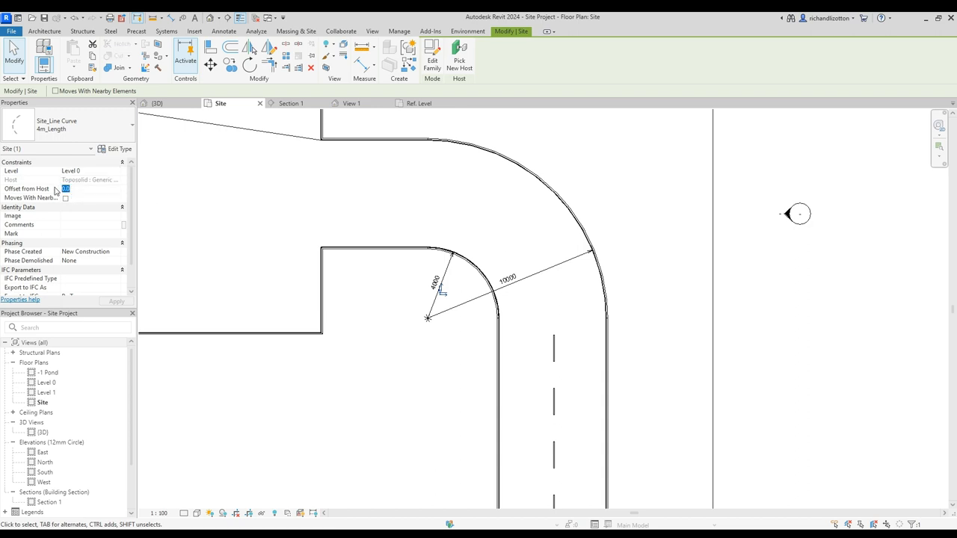
Place curved dashes 50.0 off the host and rotate them onto the bend.
{"action": "left_click", "coordinate": [90, 188]}
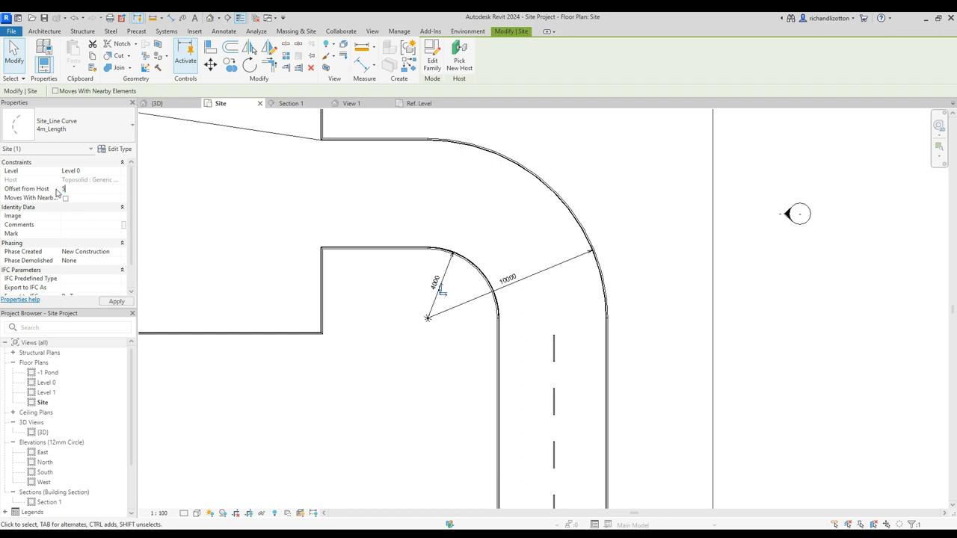
{"action": "type", "text": "50.0"}
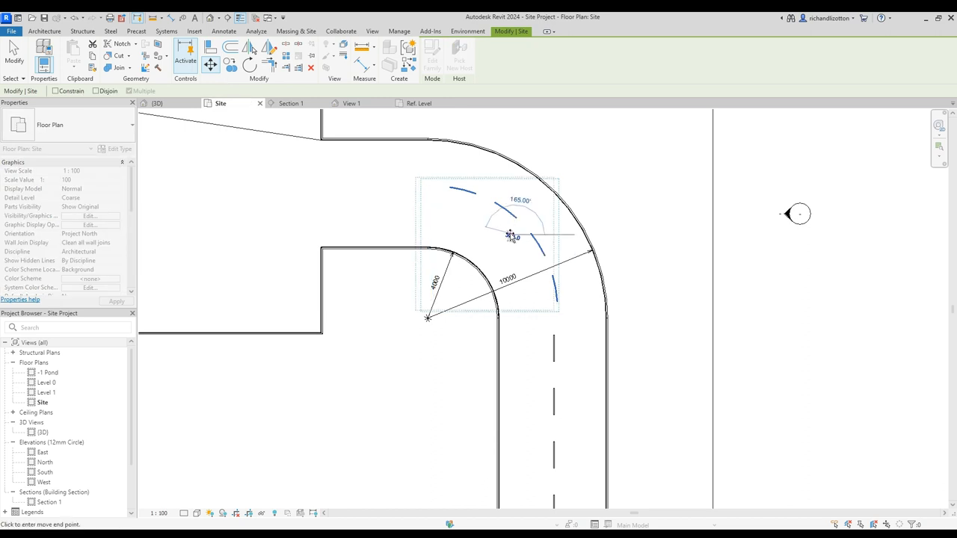
{"action": "left_click", "coordinate": [510, 235]}
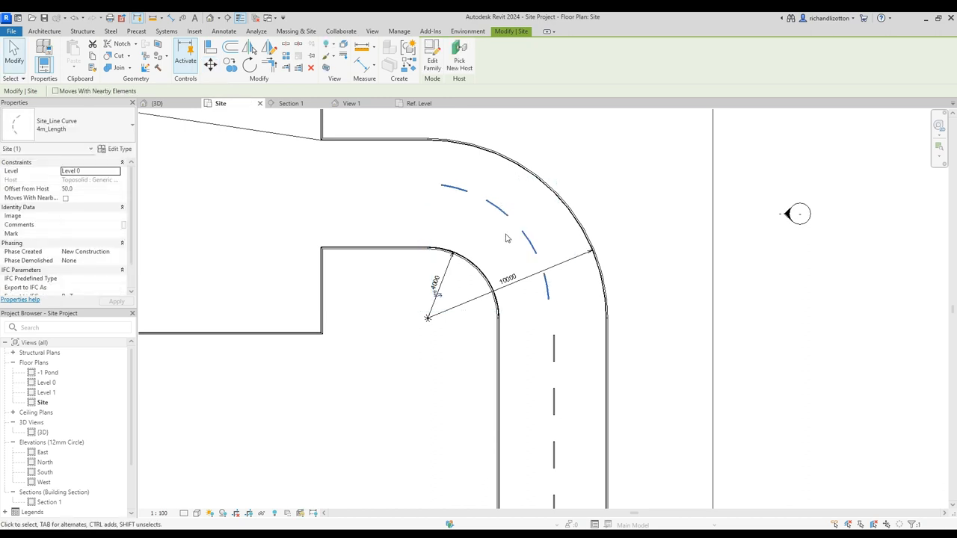
{"action": "mouse_move", "coordinate": [568, 301]}
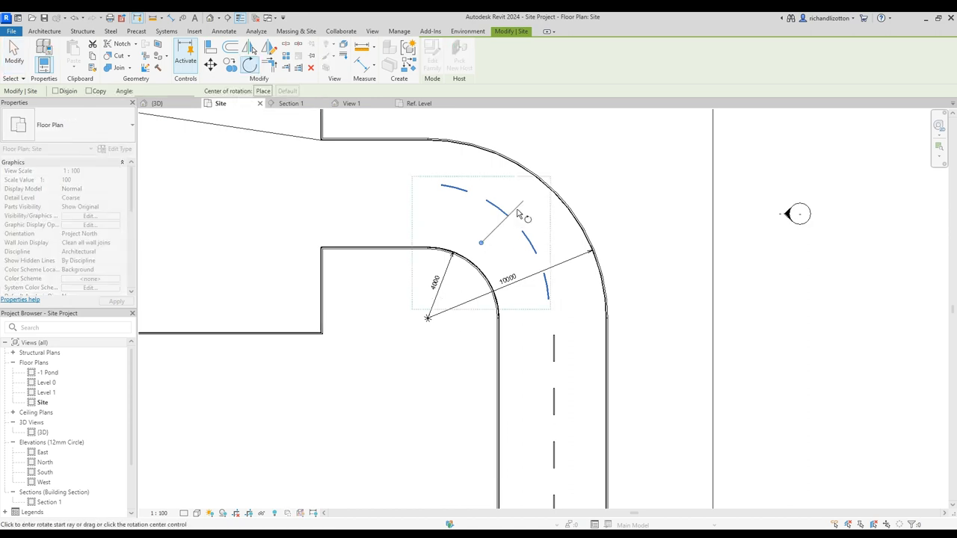
{"action": "left_click", "coordinate": [523, 217]}
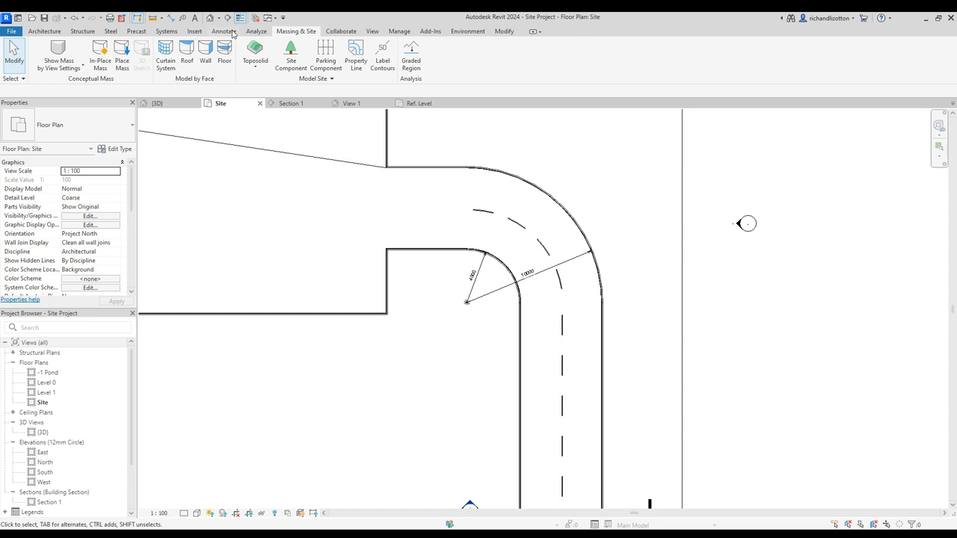
Start placing a Site_Line straight dash component along the horizontal road leg.
{"action": "left_click", "coordinate": [290, 56]}
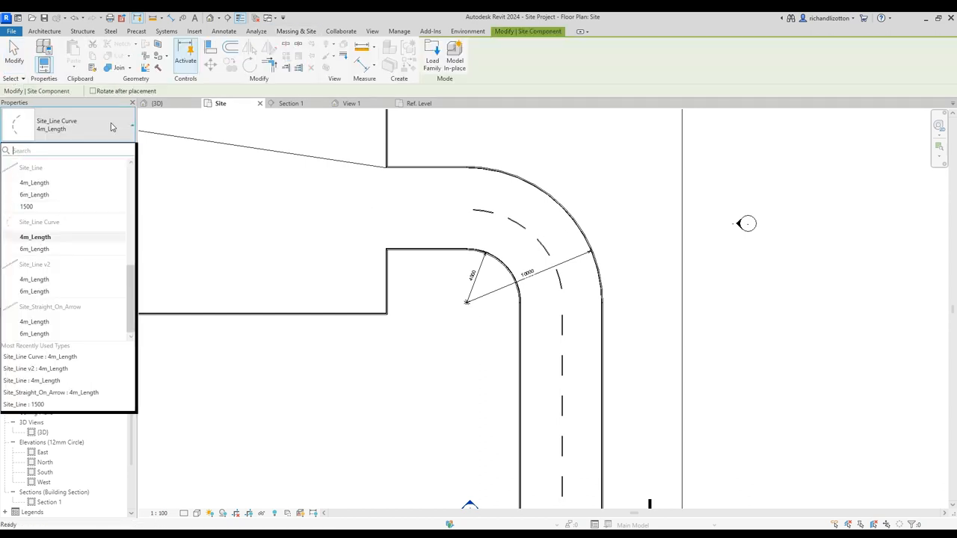
{"action": "mouse_move", "coordinate": [73, 246]}
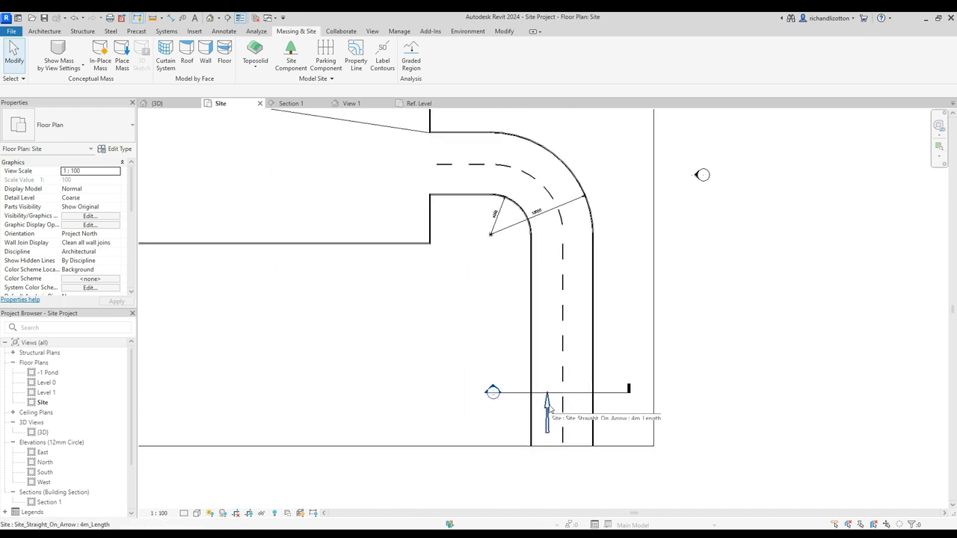
Place Site_Straight_On_Arrow 4m_Length arrows in both road legs and select one.
{"action": "left_click", "coordinate": [290, 55]}
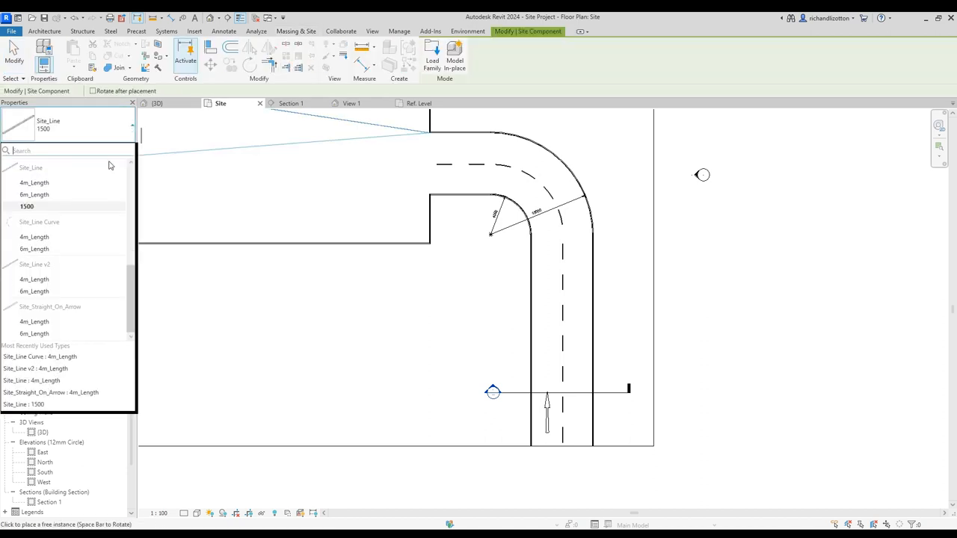
{"action": "left_click", "coordinate": [50, 392]}
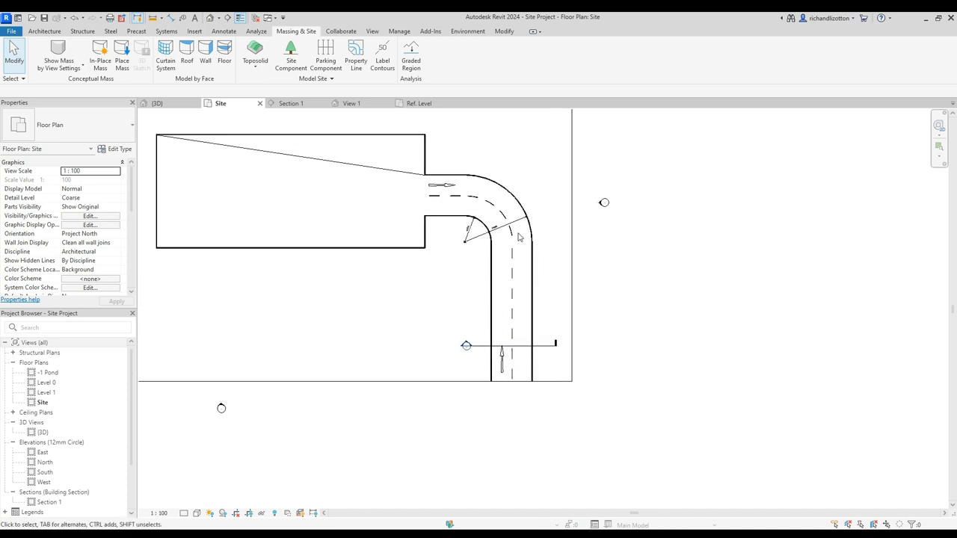
{"action": "left_click", "coordinate": [441, 186]}
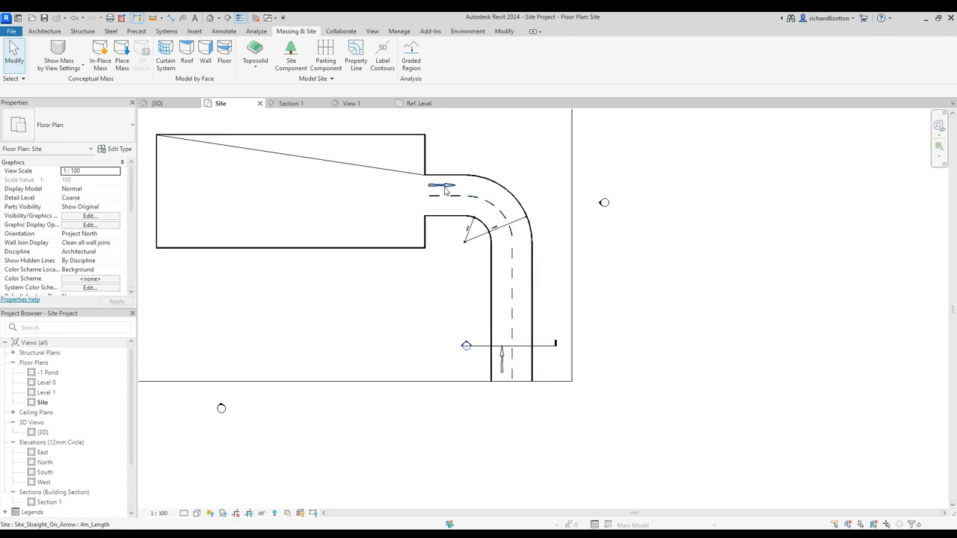